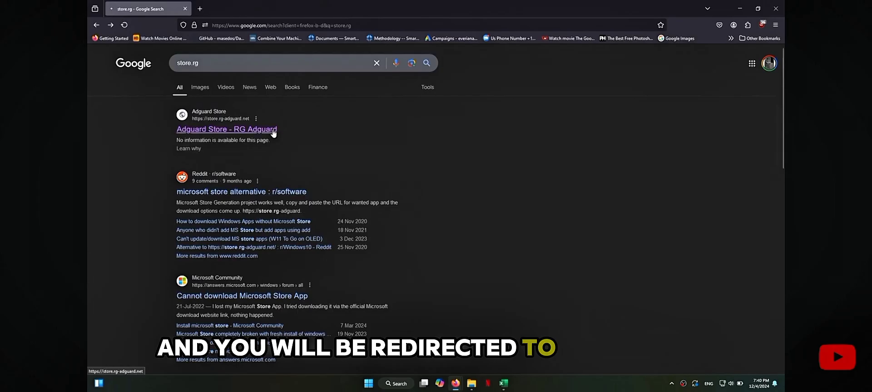
- Go to the Adguard Store - RG Adguard result for the store.rg search
{"action": "left_click", "coordinate": [226, 129]}
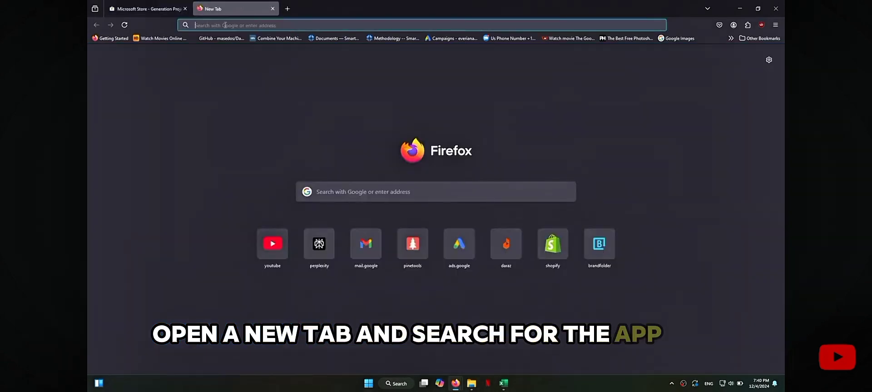
- Search Google for 'microsoft notepad' in the new tab's address bar
{"action": "type", "text": "micros"}
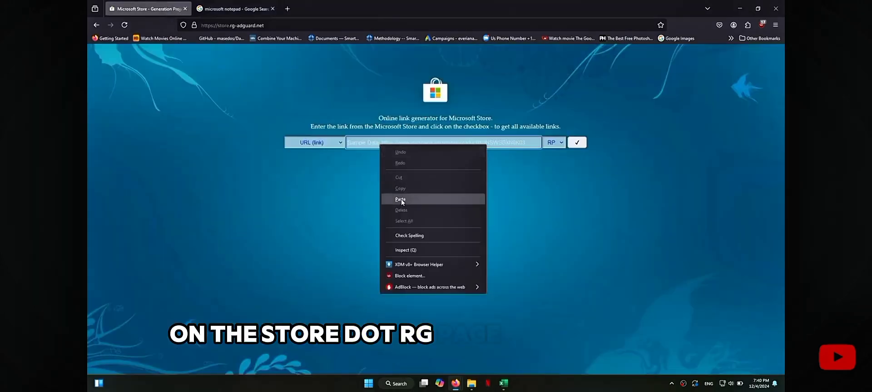
- Paste the Notepad Microsoft Store URL, choose Fast retrieval and retrieve the download links
{"action": "left_click", "coordinate": [400, 198]}
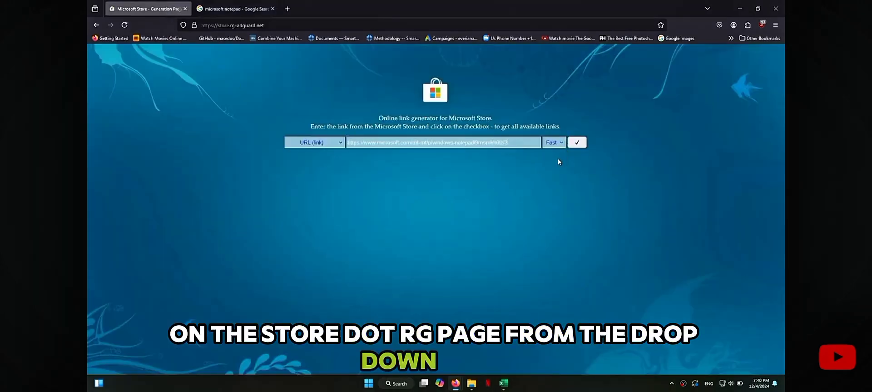
{"action": "left_click", "coordinate": [576, 143]}
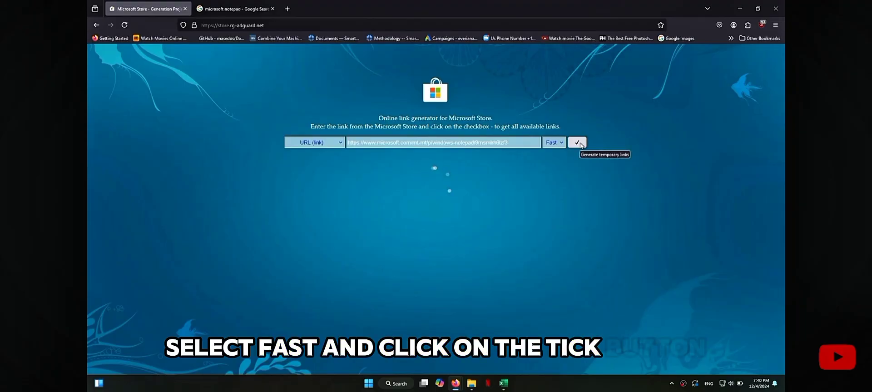
{"action": "left_click", "coordinate": [577, 143]}
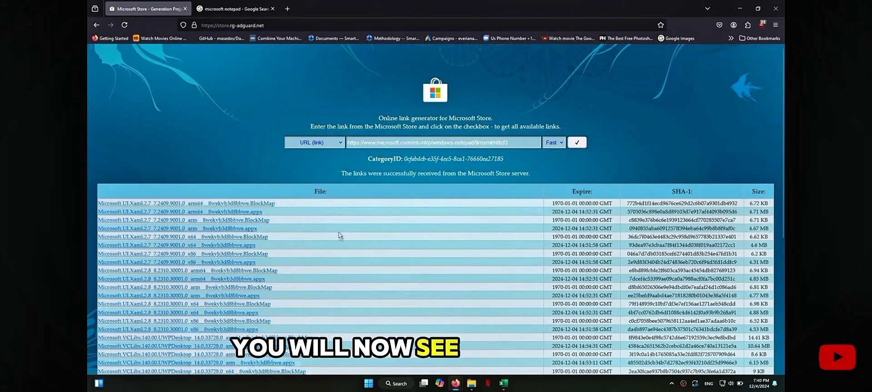
- Download the Microsoft.WindowsNotepad msixbundle from the link table and open it in the app installer
{"action": "scroll", "scroll_direction": "down", "scroll_amount": 3}
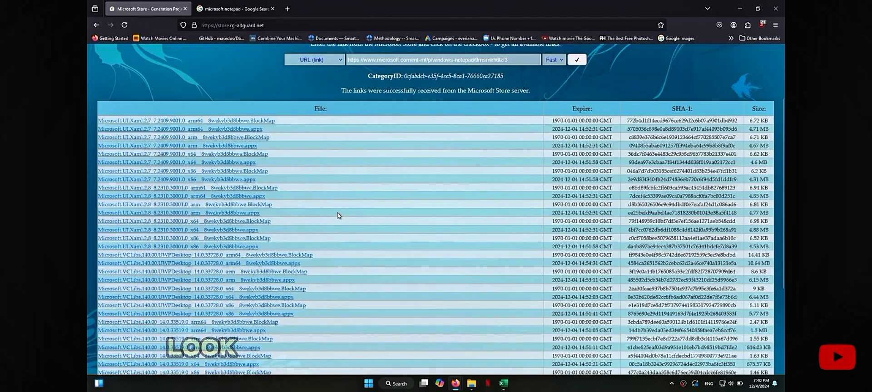
{"action": "scroll", "scroll_direction": "down", "scroll_amount": 3}
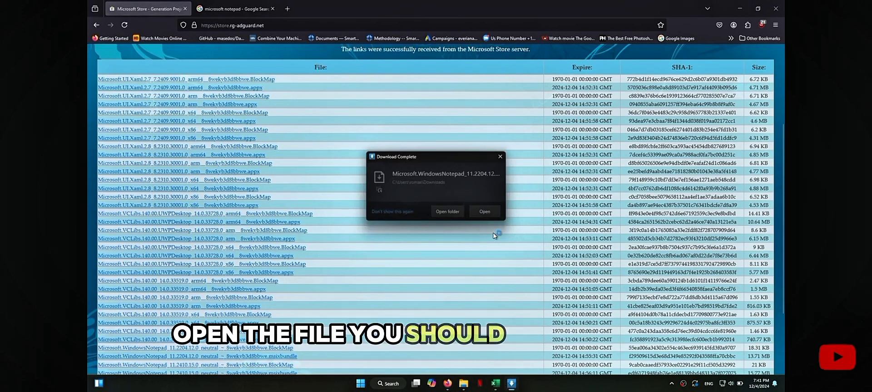
{"action": "left_click", "coordinate": [484, 211]}
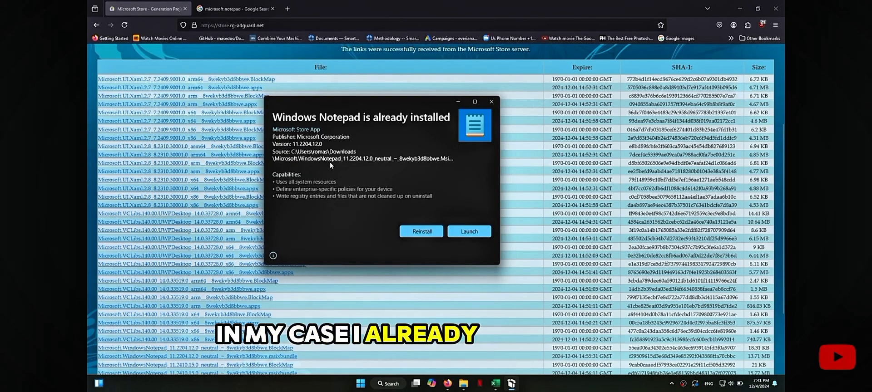
{"action": "mouse_move", "coordinate": [441, 241]}
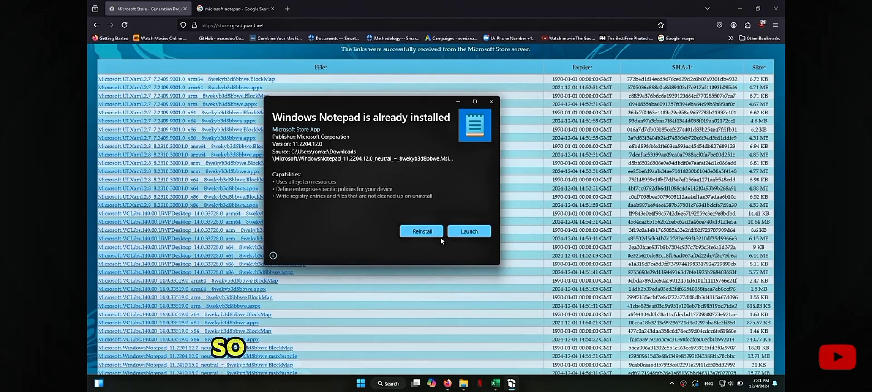